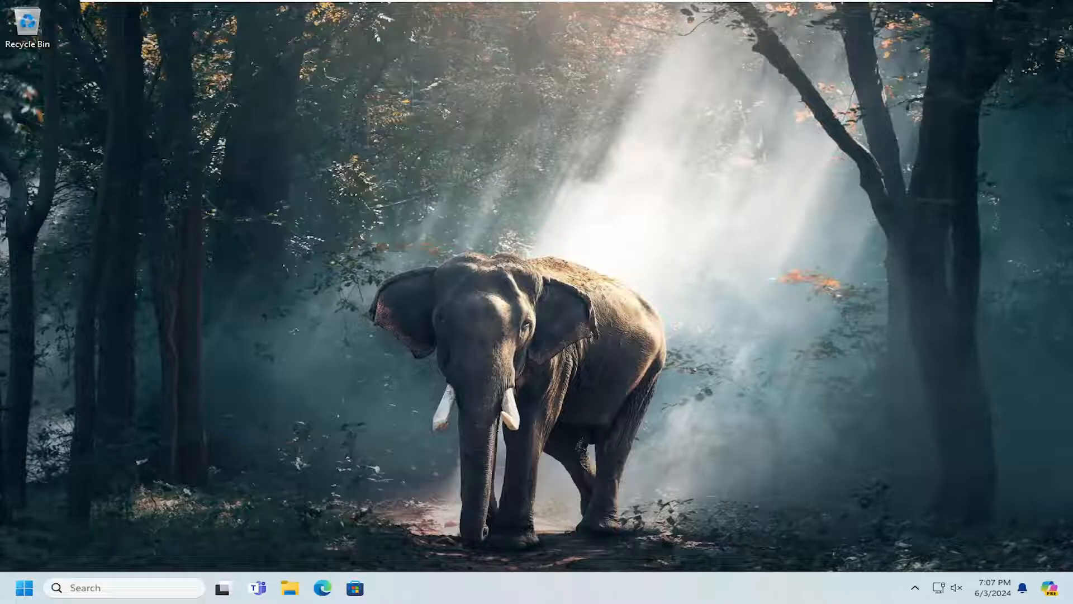
mouse_move(13, 592)
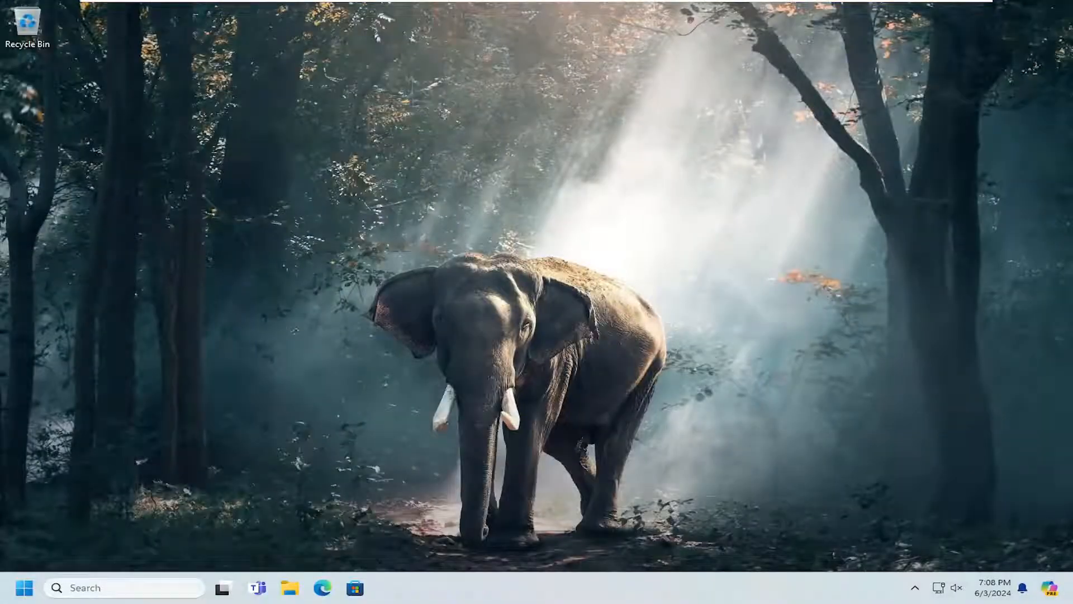
mouse_move(606, 302)
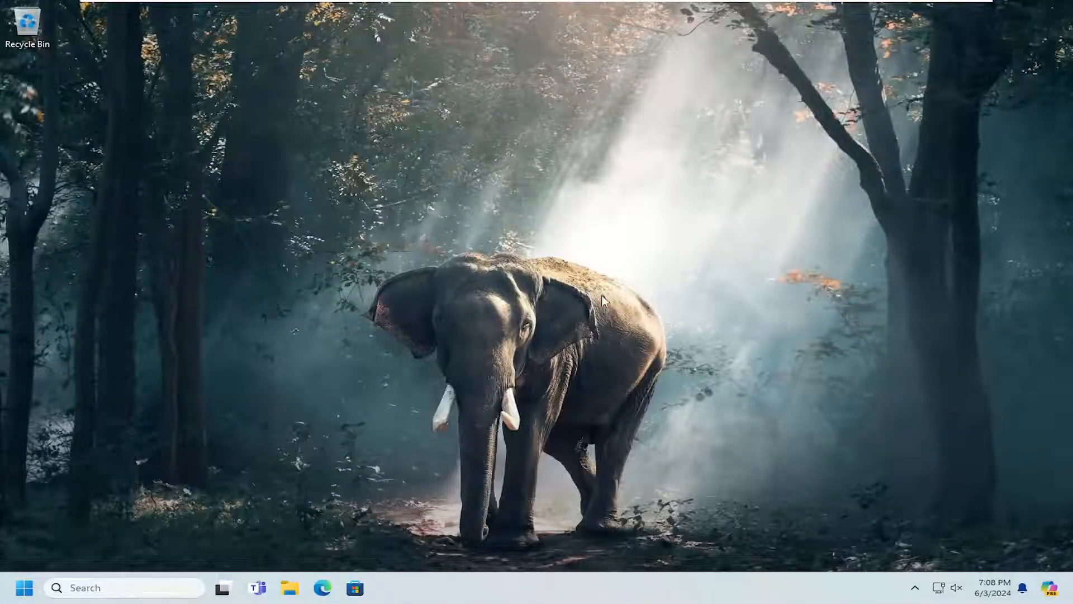
Step: Find Settings from Start and scroll through its Accessibility page options
click(24, 588)
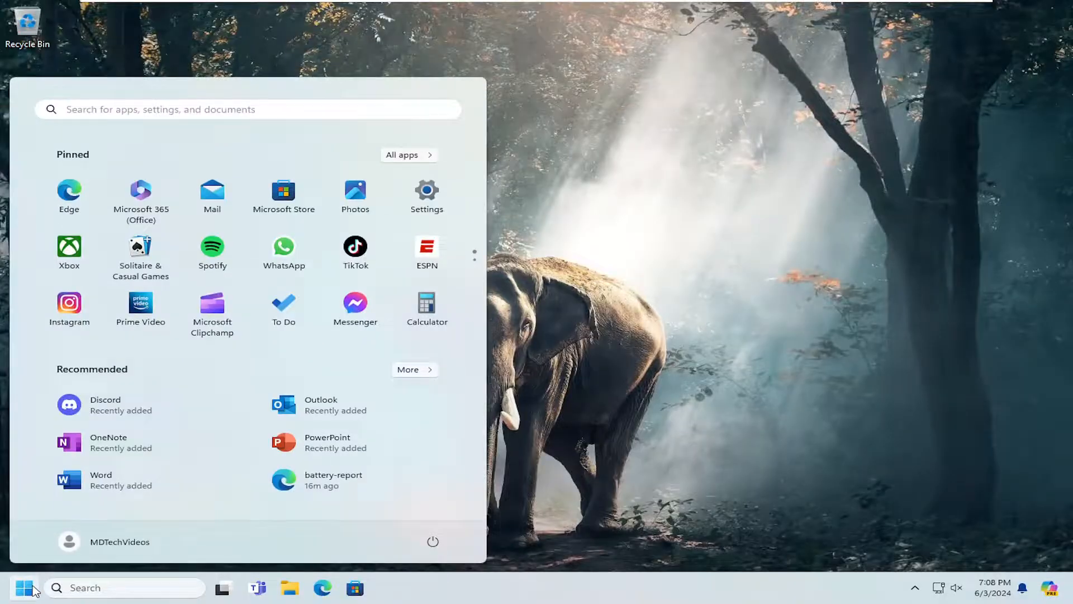
text(settings)
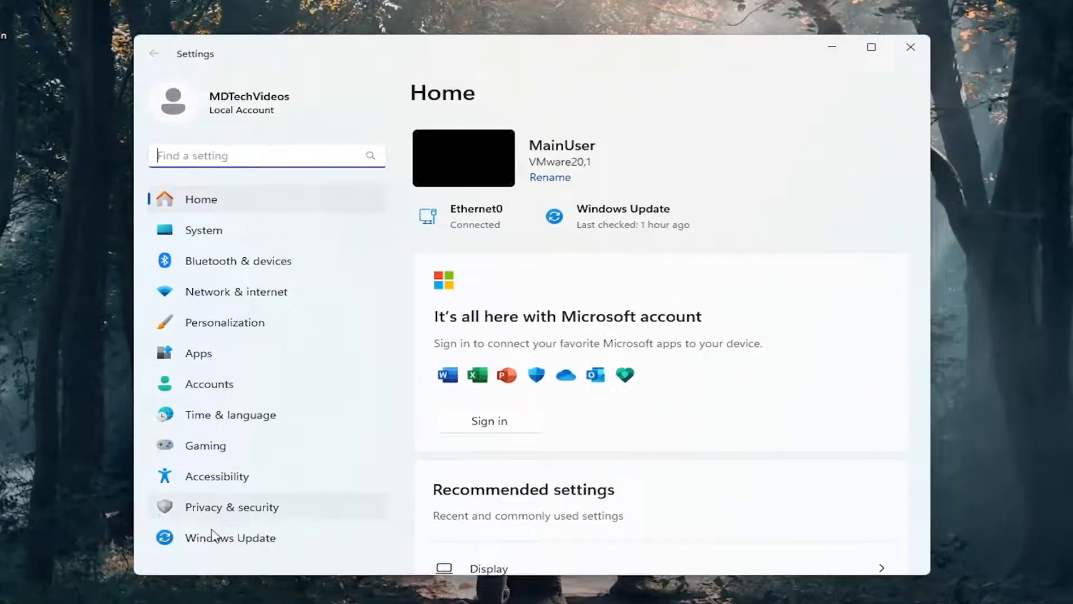
click(217, 476)
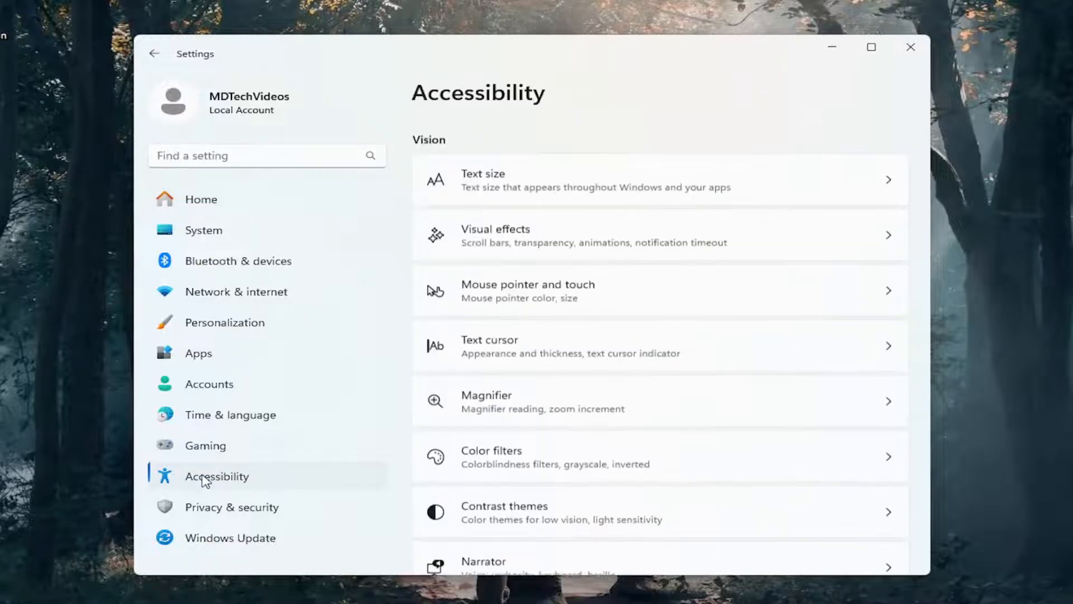
scroll(down, 3)
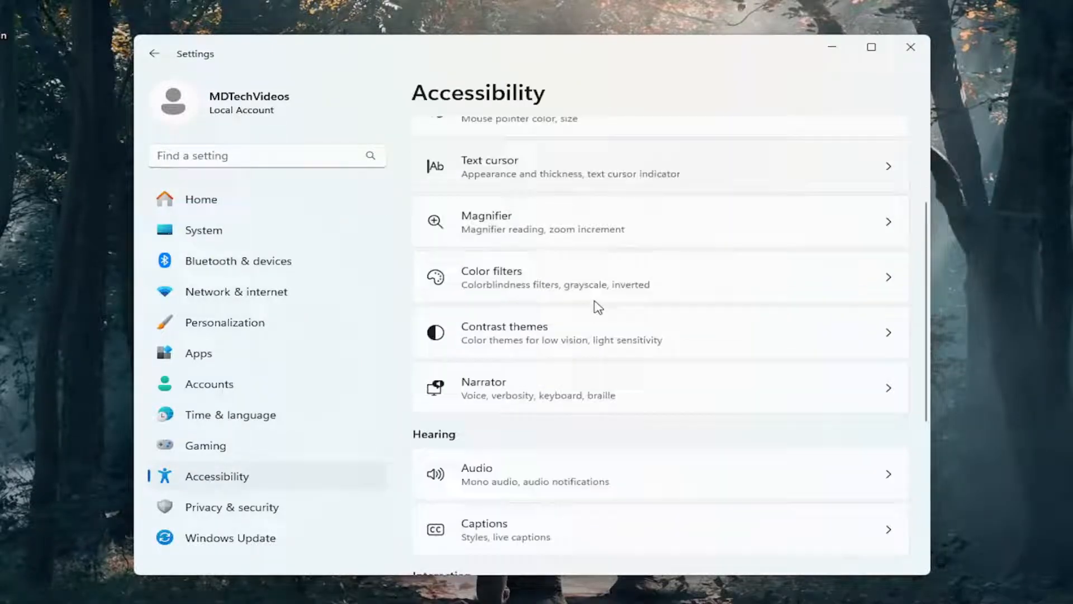
scroll(down, 3)
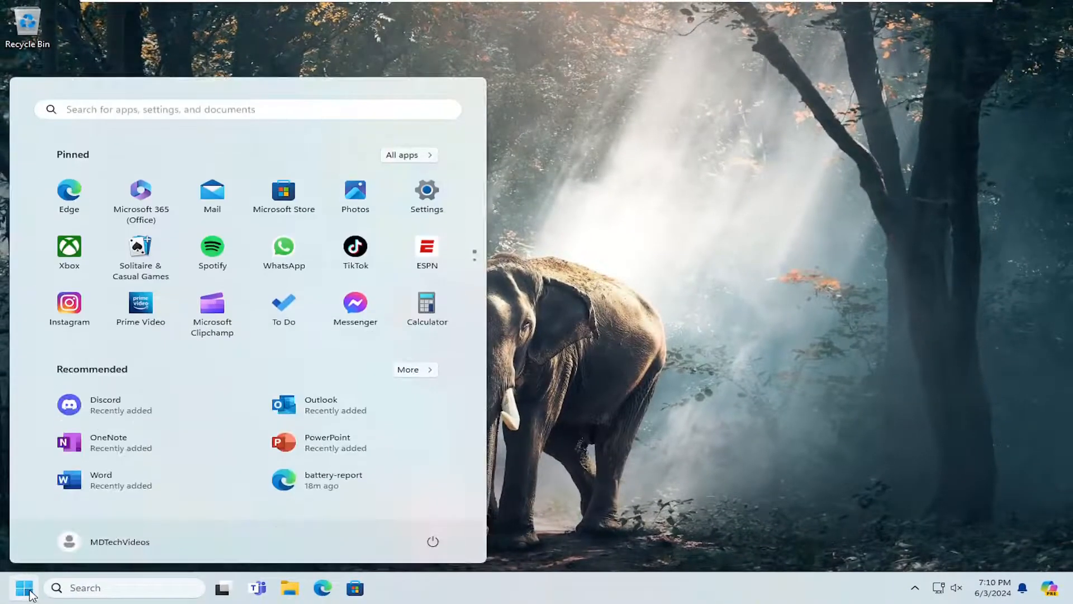
Step: Open Control Panel's Keyboard Properties, review repeat delay and rate, and confirm with OK
text(control panel)
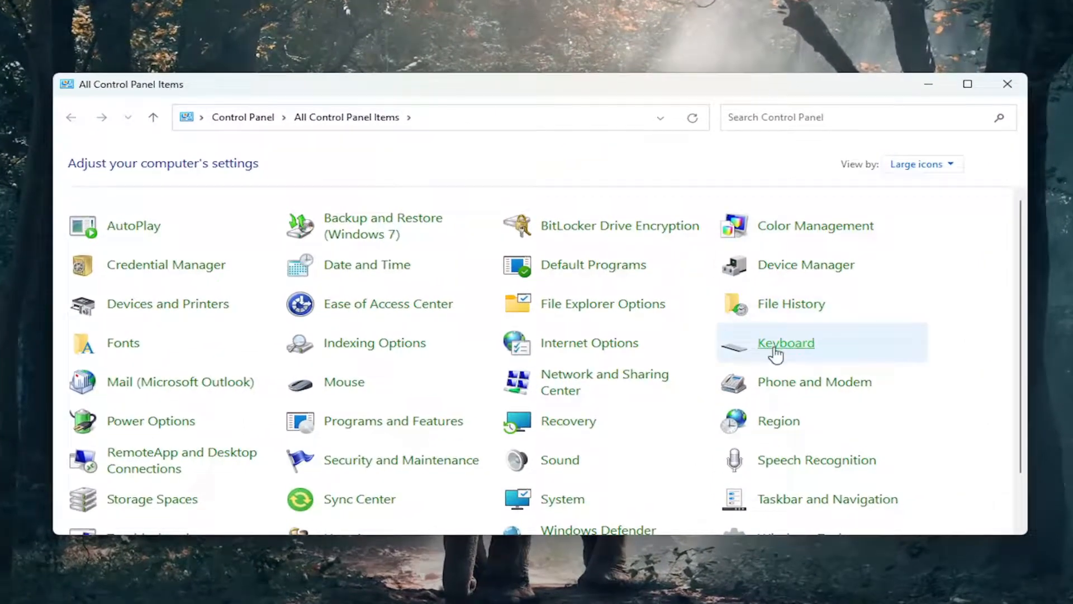
click(786, 342)
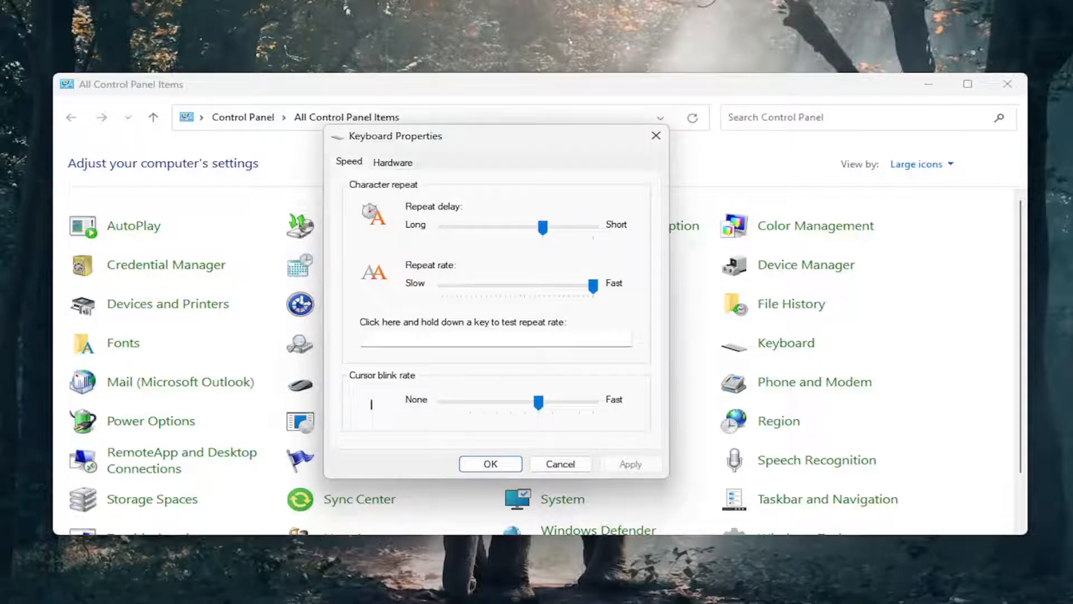
mouse_move(477, 295)
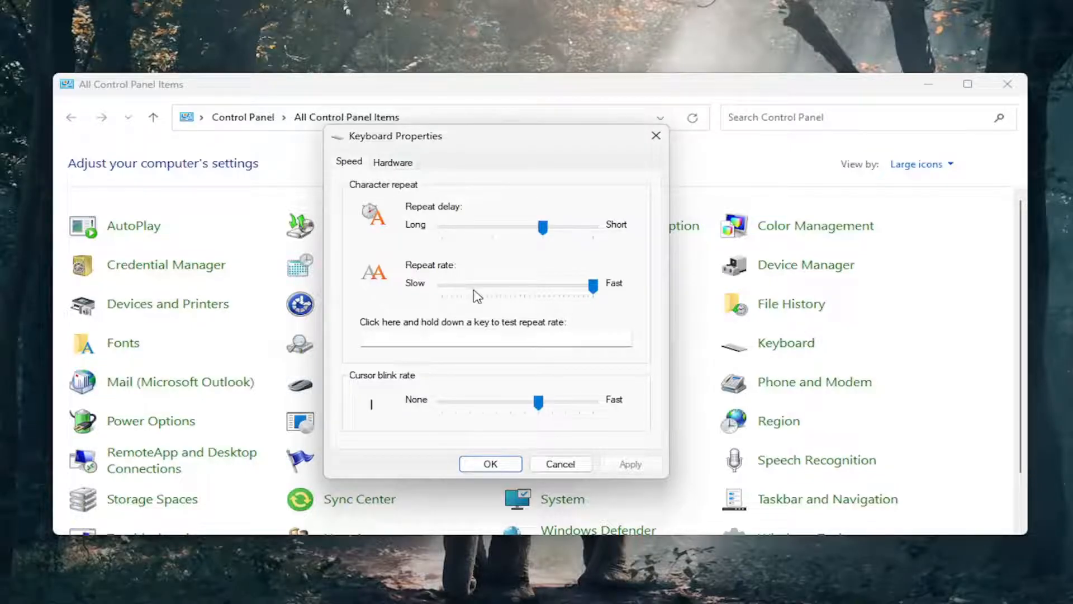
mouse_move(564, 296)
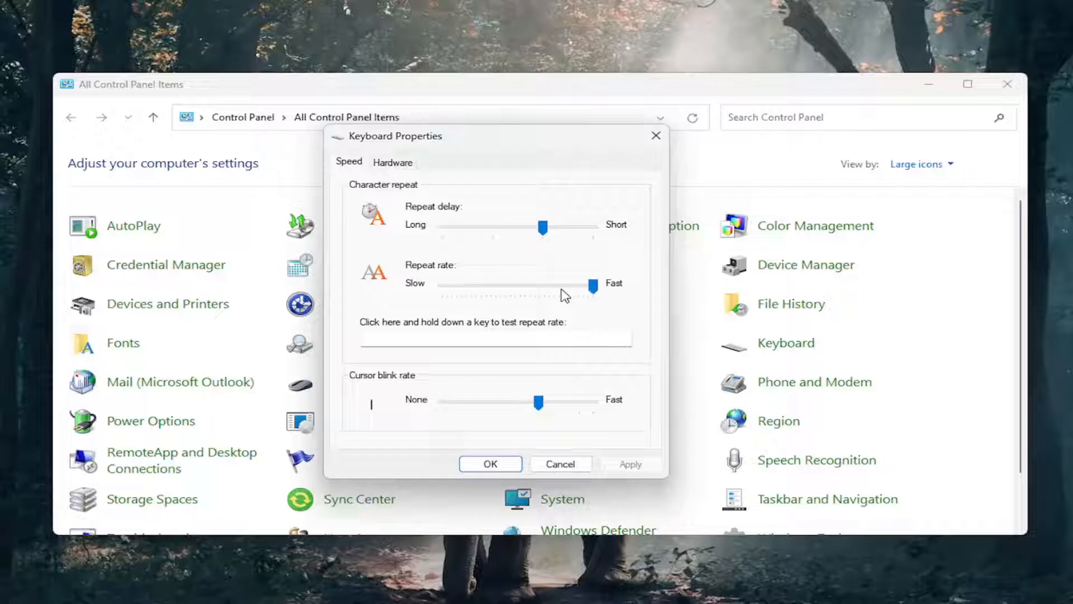
mouse_move(585, 301)
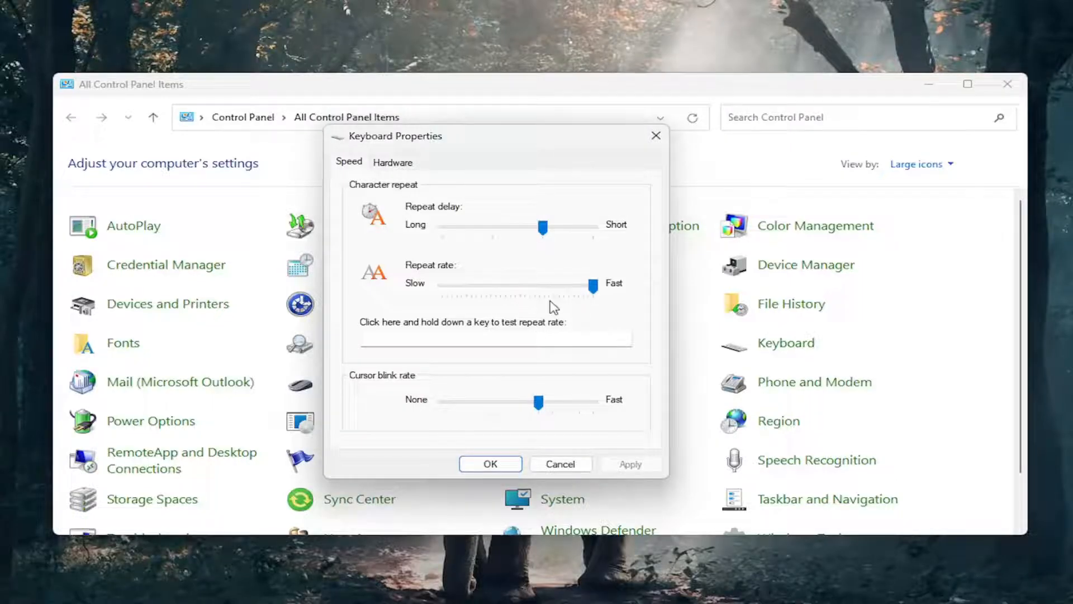
mouse_move(515, 418)
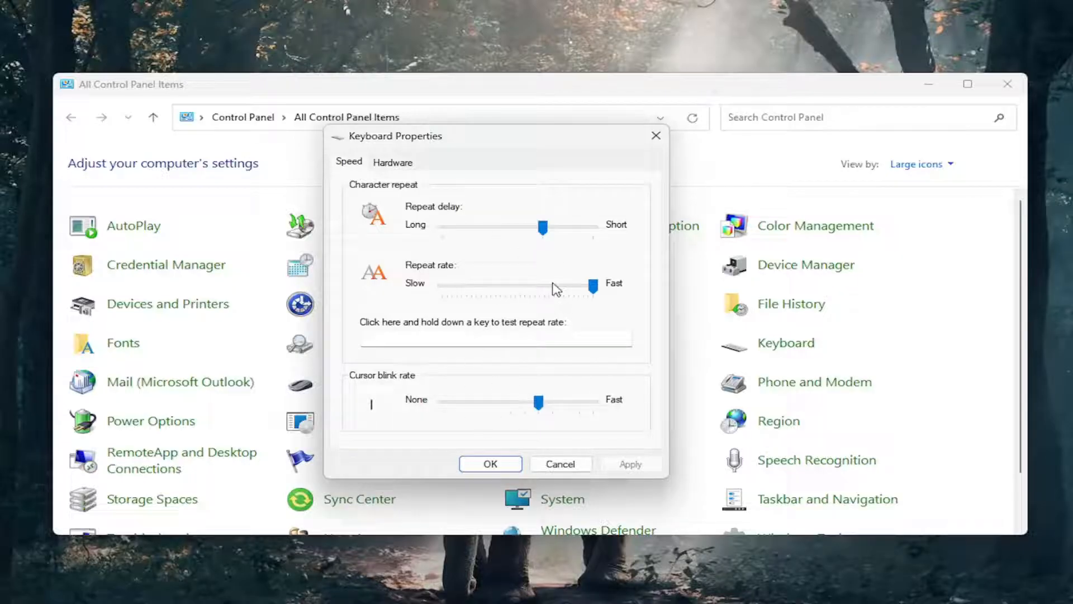
mouse_move(490, 464)
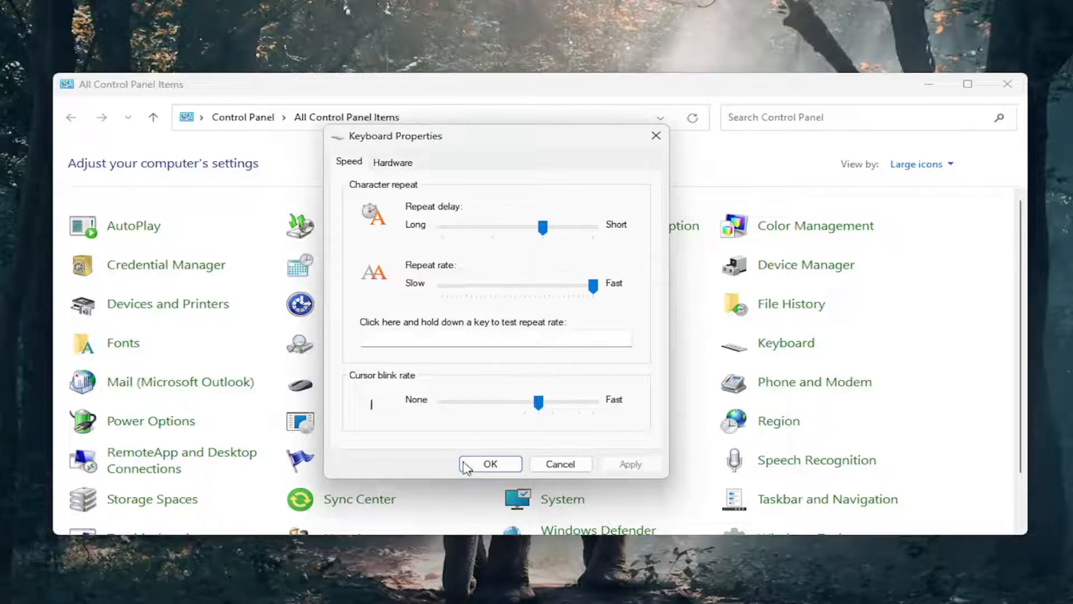
click(490, 463)
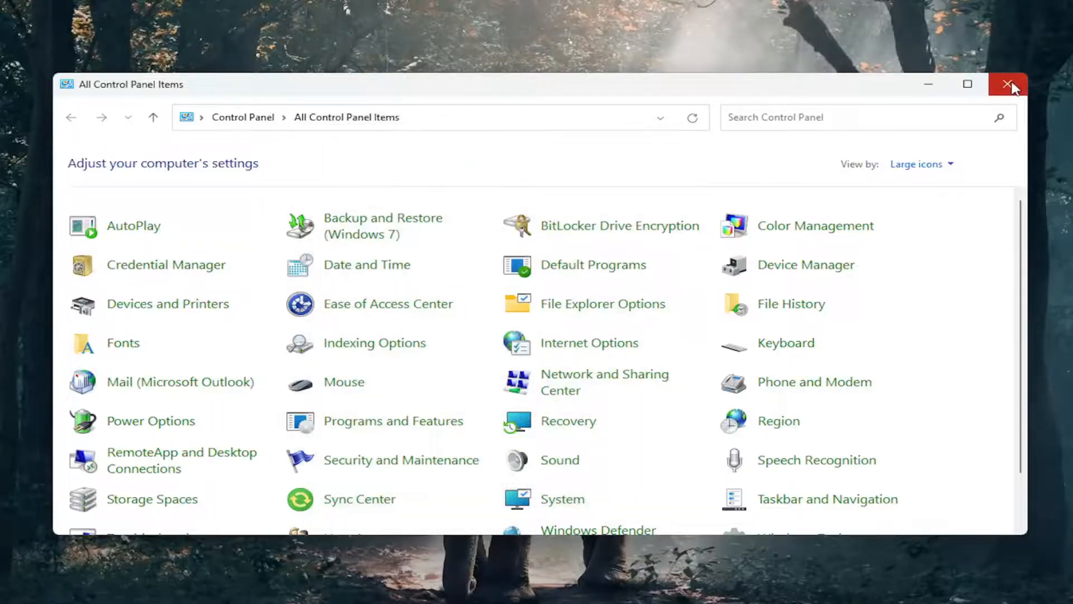
Step: Close the All Control Panel Items window to reveal the elephant-wallpaper desktop
click(1012, 85)
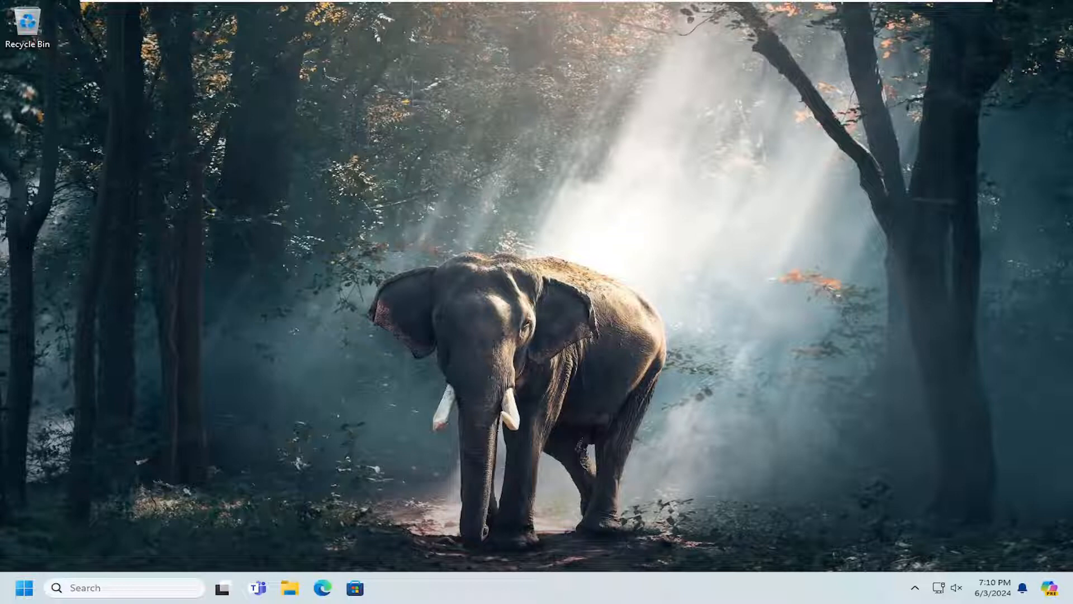
mouse_move(424, 287)
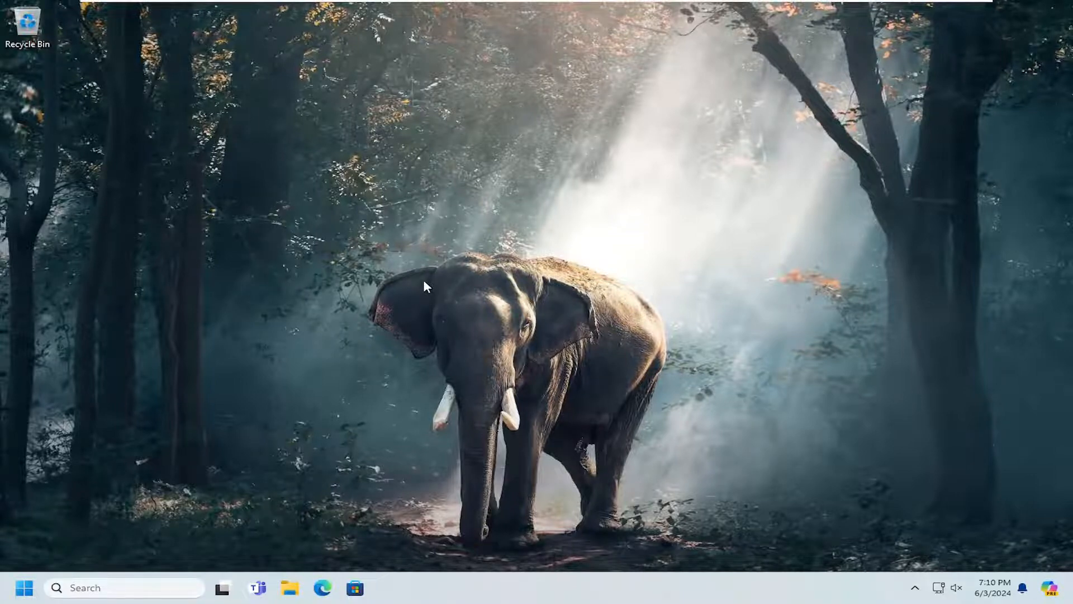